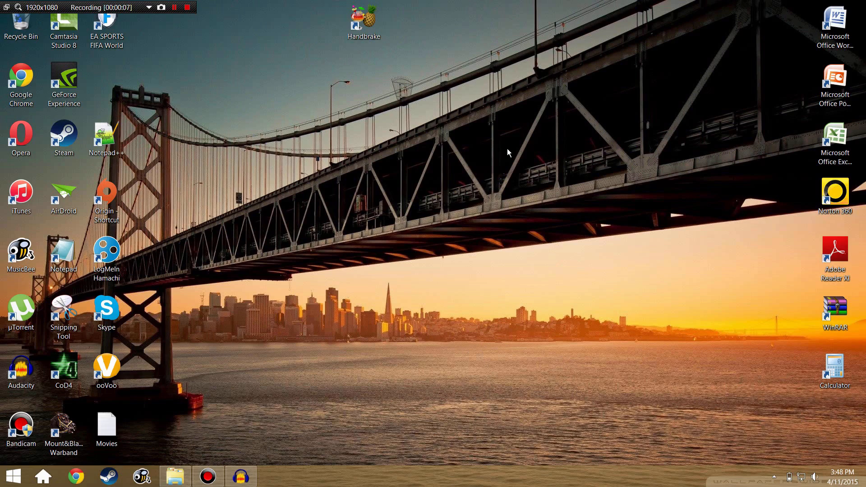
mouse_move(240, 311)
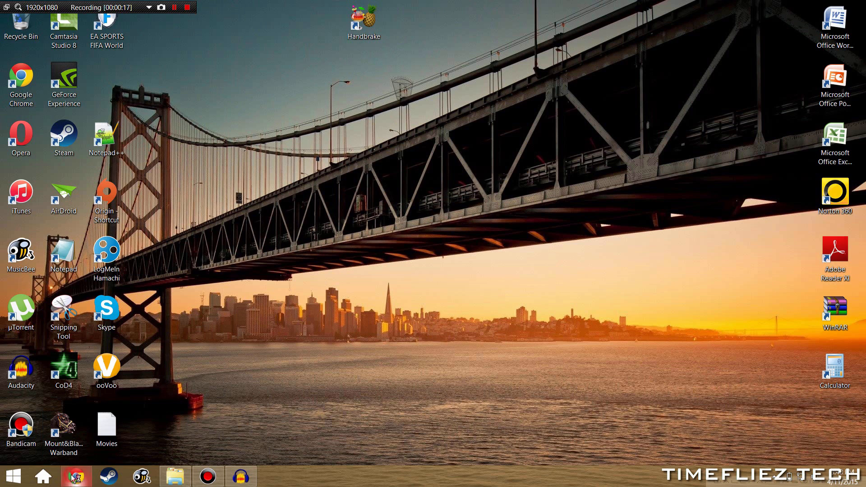
Step: Search Google for 'handbrake' in Chrome and open the official HandBrake site result
click(75, 476)
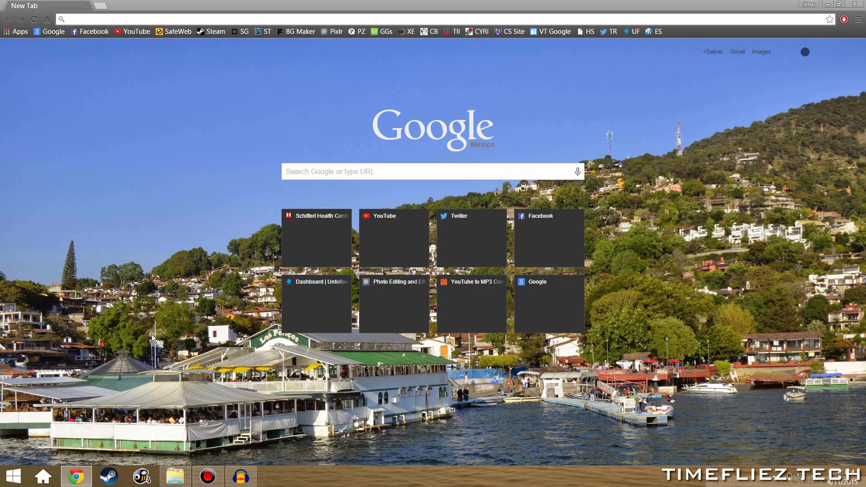
text(handbrake)
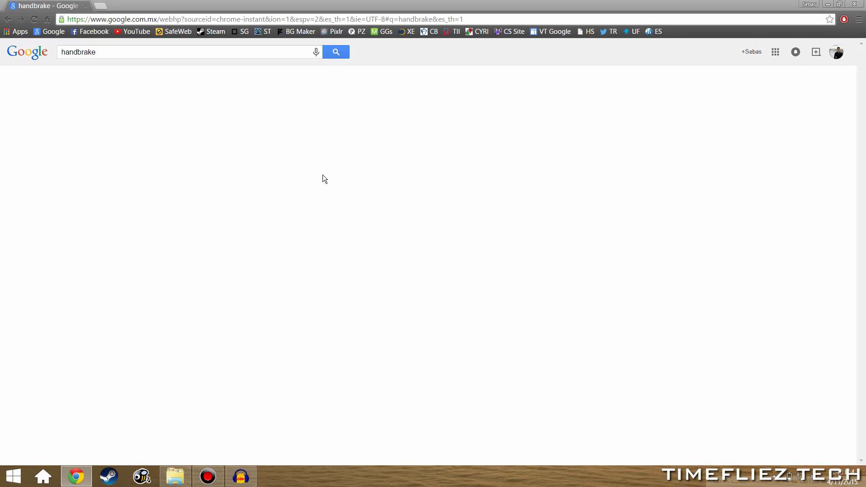
click(335, 52)
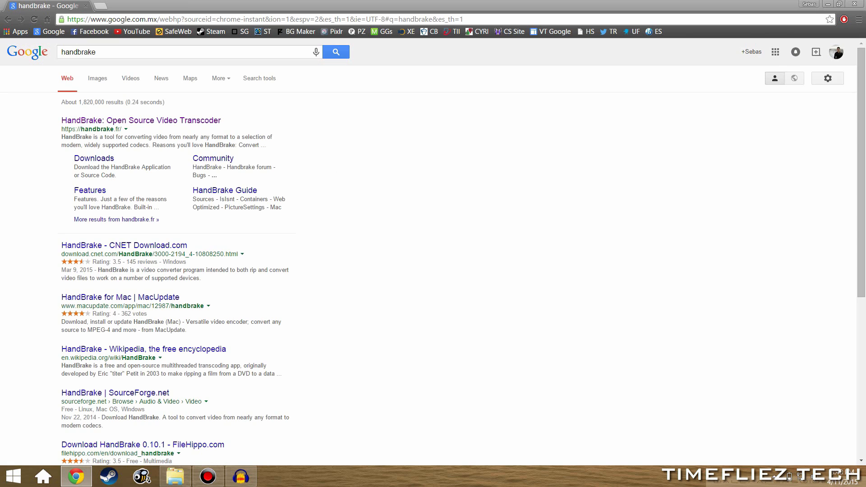
click(140, 120)
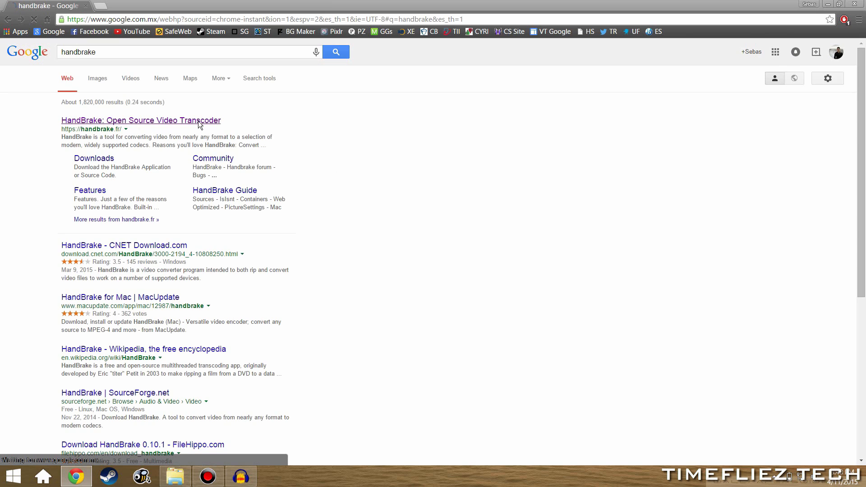
click(141, 120)
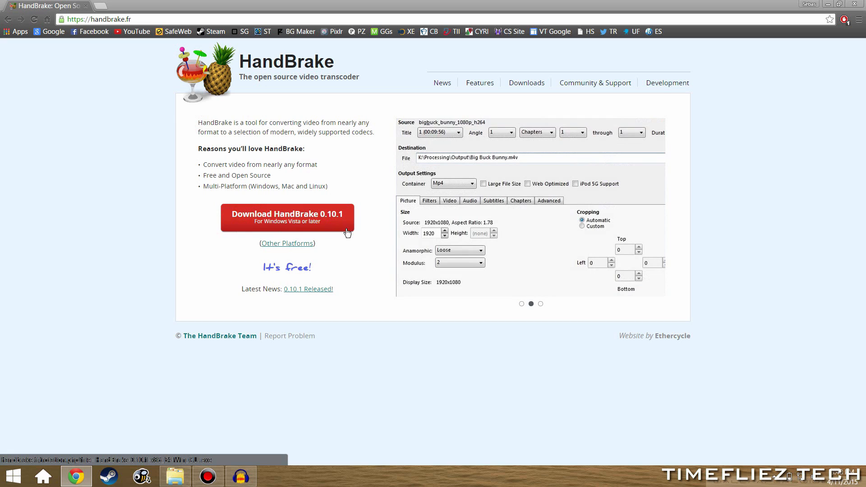
Step: Start the HandBrake 0.10.1 Windows installer download, cancel it, and dismiss the download bar
click(541, 303)
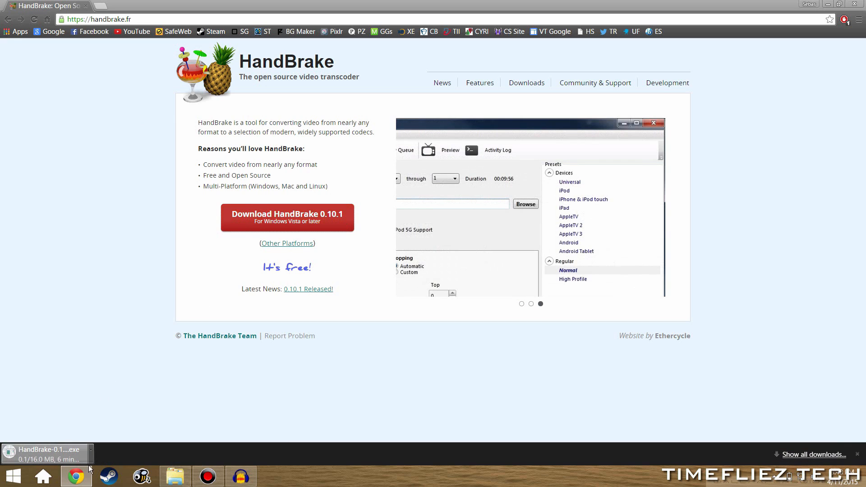
click(97, 437)
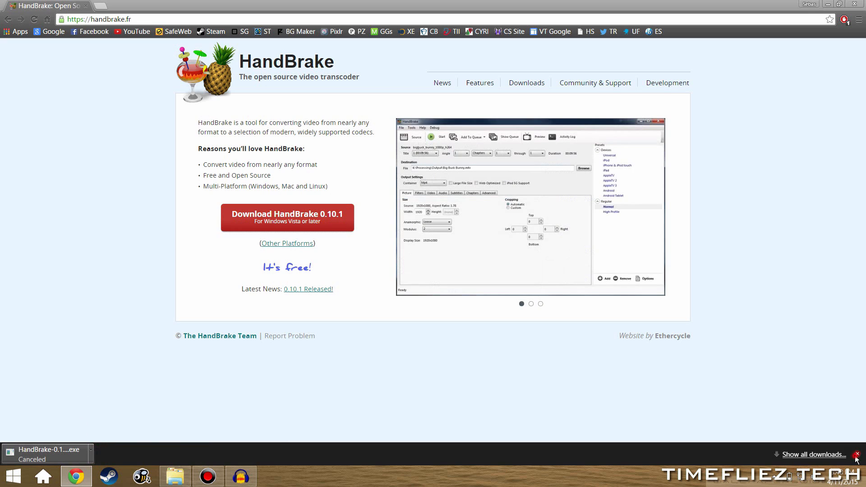
click(857, 455)
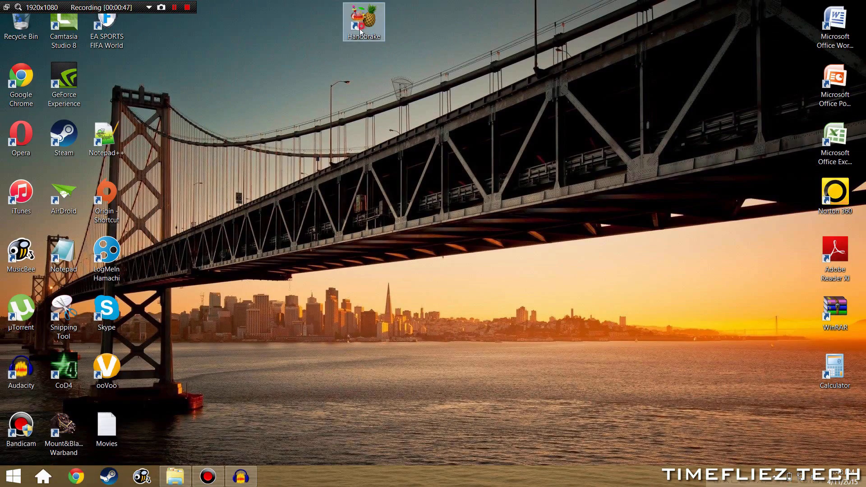
Step: Drag the HandBrake desktop shortcut lower and launch HandBrake from it
drag(363, 23, 364, 136)
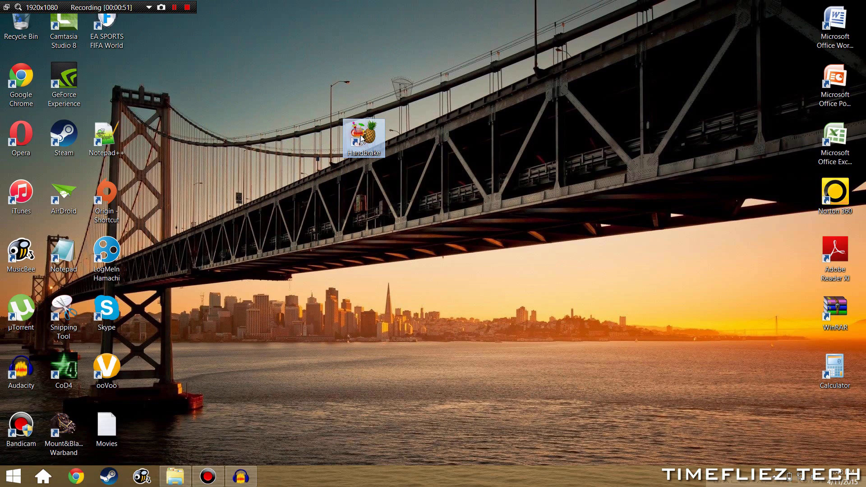
double_click(364, 137)
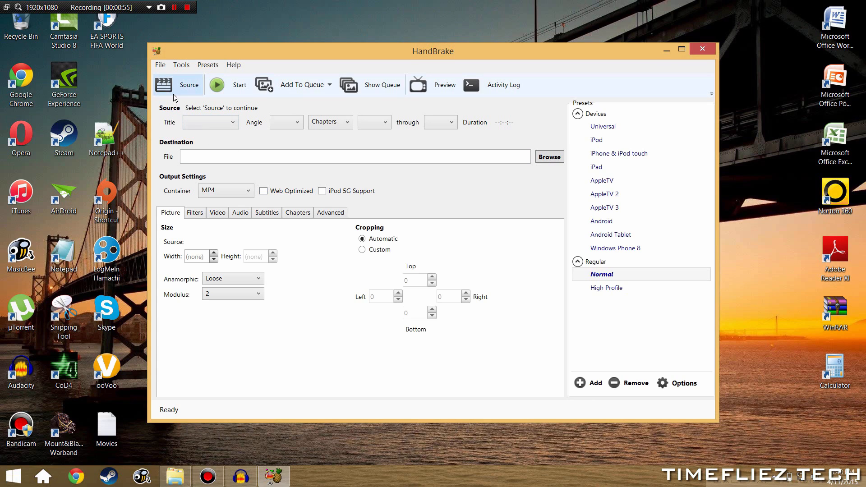
Step: Choose a single file as source and select the TEST video in the Videos folder
click(177, 85)
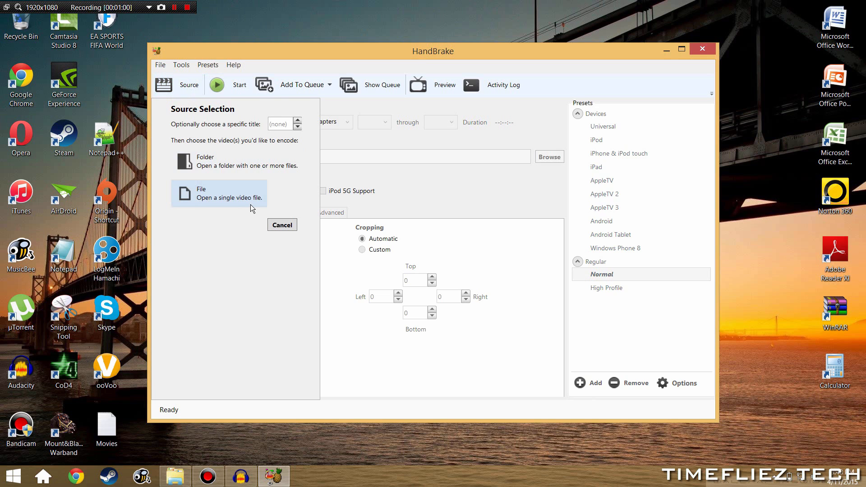
click(218, 192)
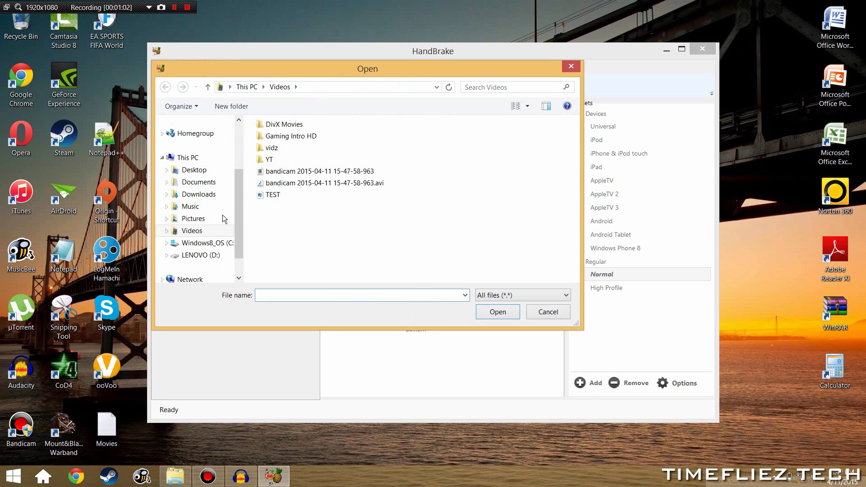
click(272, 195)
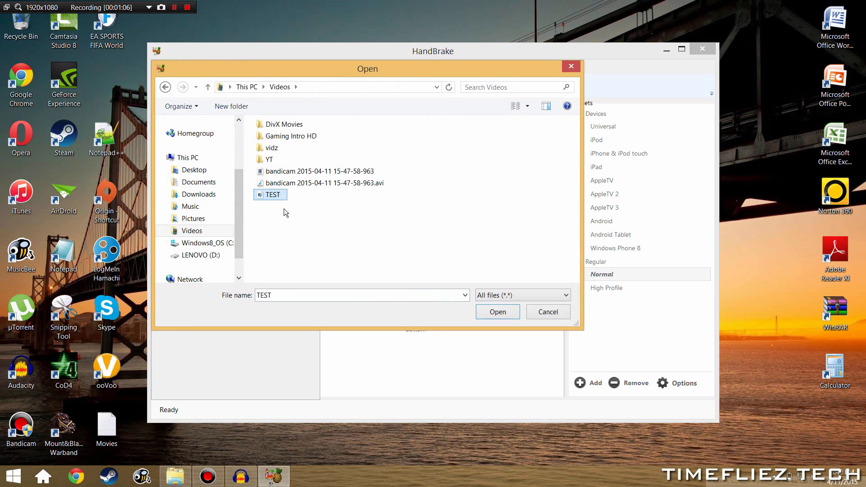
right_click(270, 194)
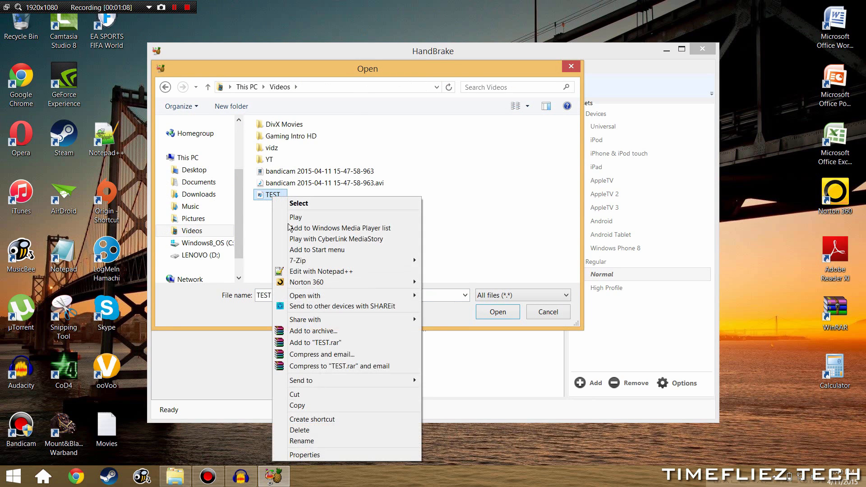
Step: View TEST's Properties showing 5.69 GB, close it, and return to the source choice
click(305, 455)
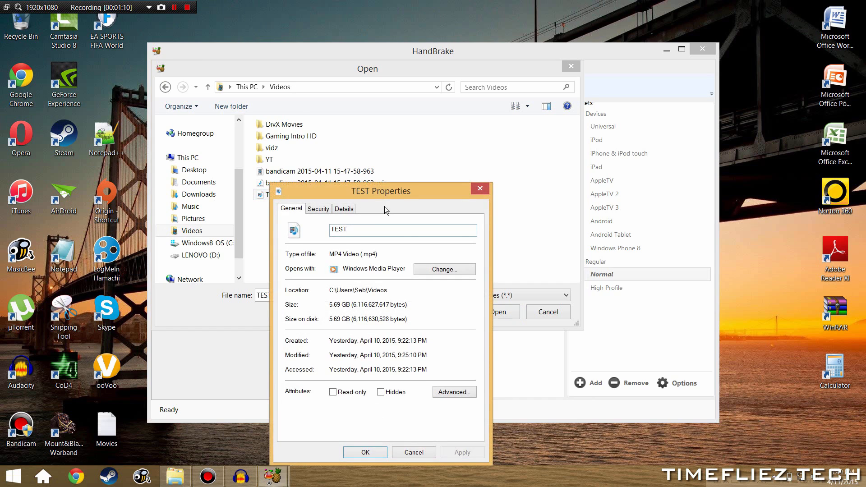
drag(380, 191, 367, 119)
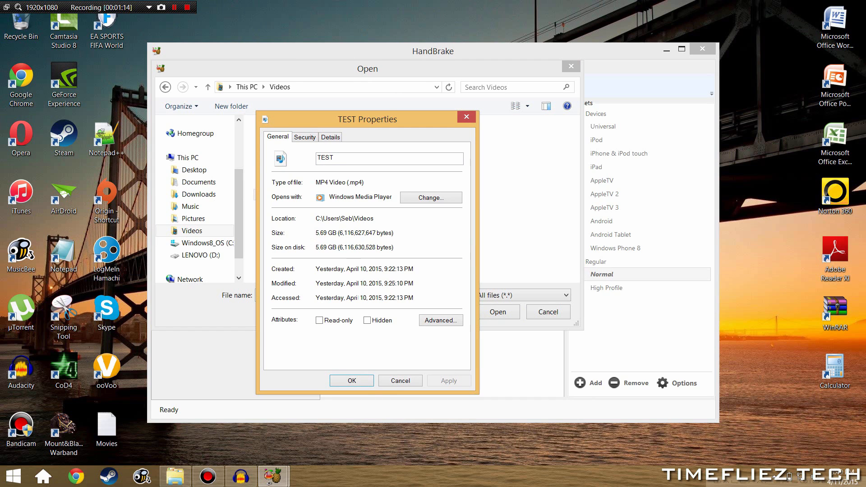
click(400, 380)
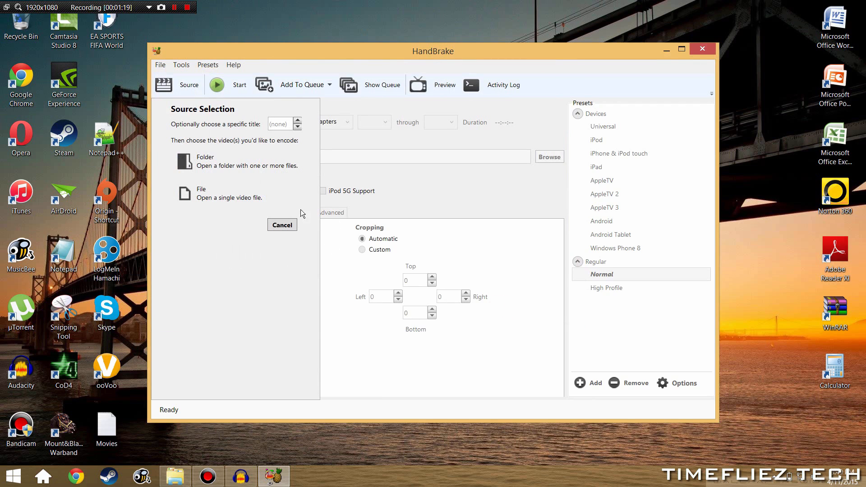
click(184, 193)
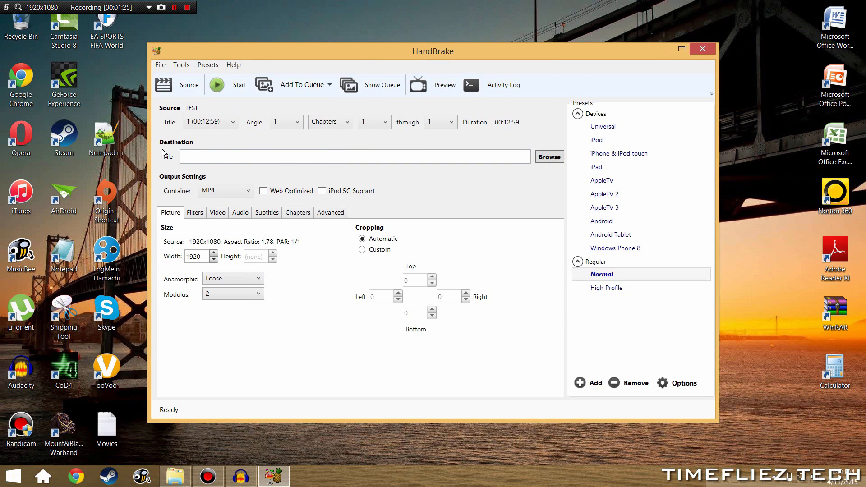
Step: Set the destination to TestCompressed.mp4 in the Videos folder
click(549, 157)
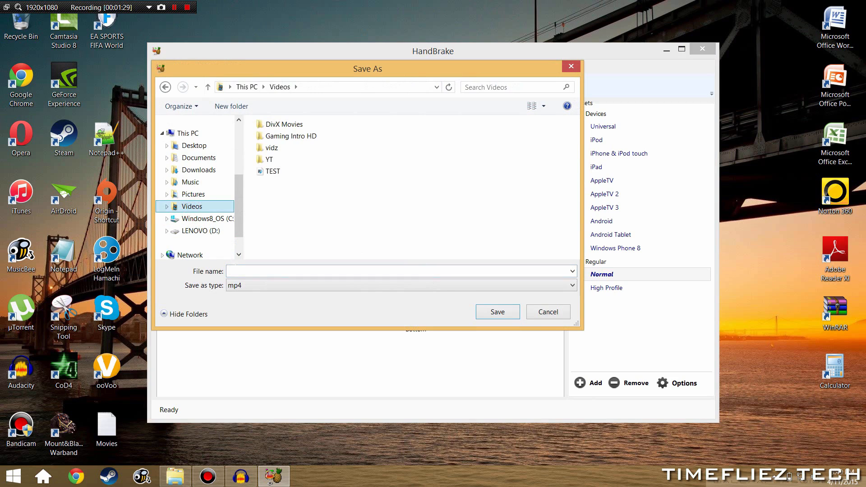
text(T)
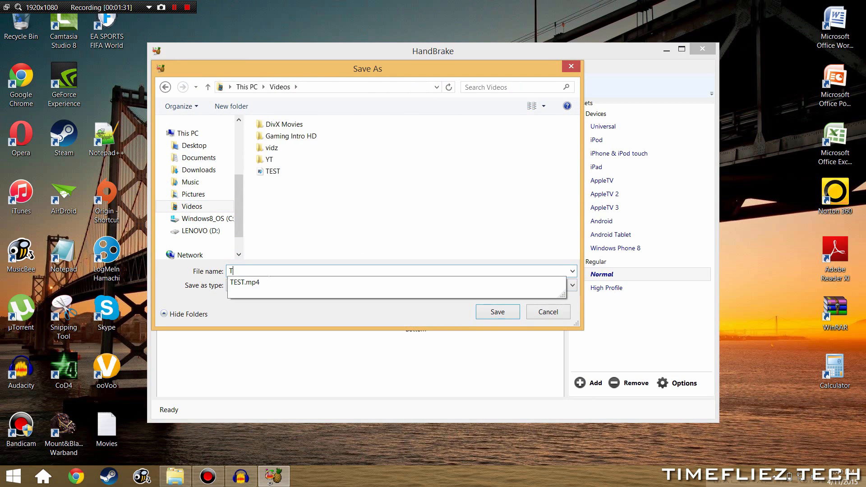
text(est)
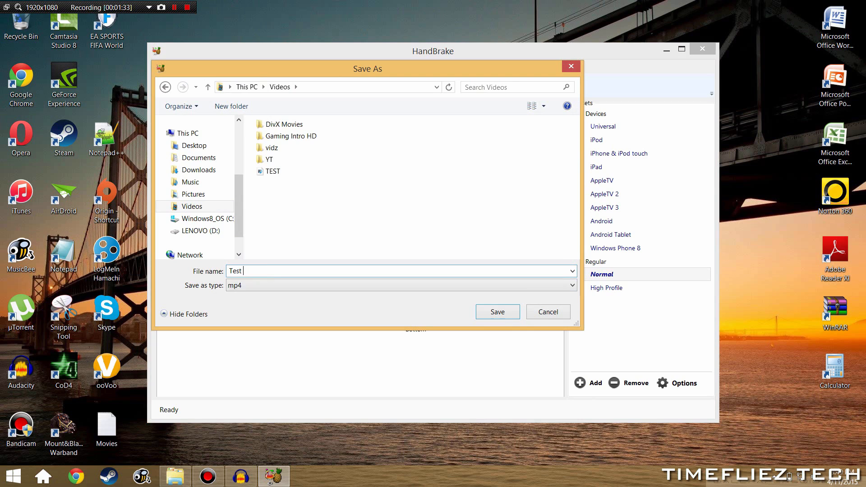
text(Compresse)
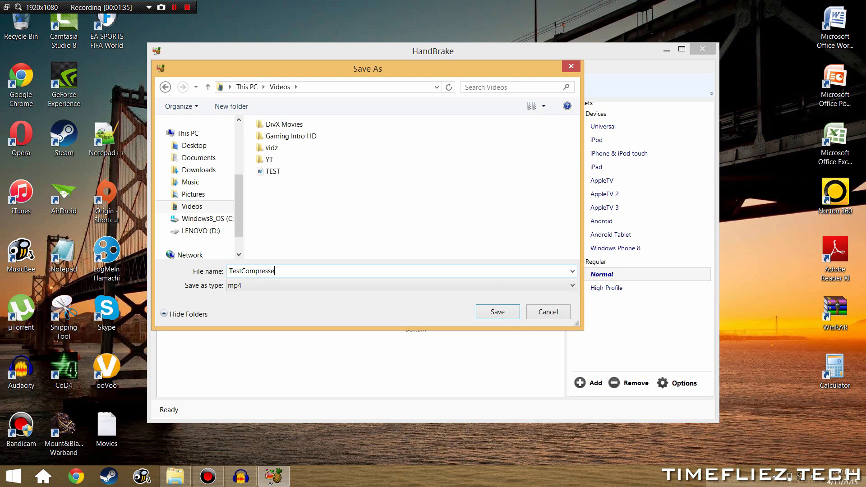
click(497, 312)
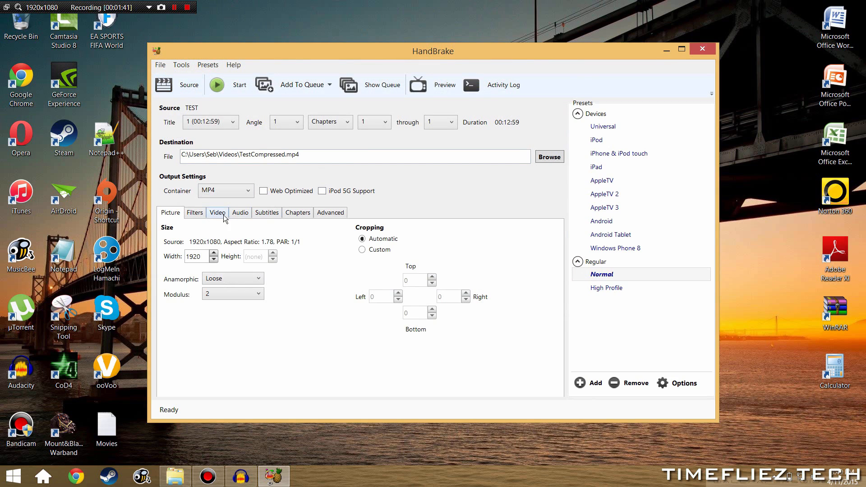
Step: Lower the Constant Quality slider from RF 20 to RF 28 in the Video settings
click(218, 213)
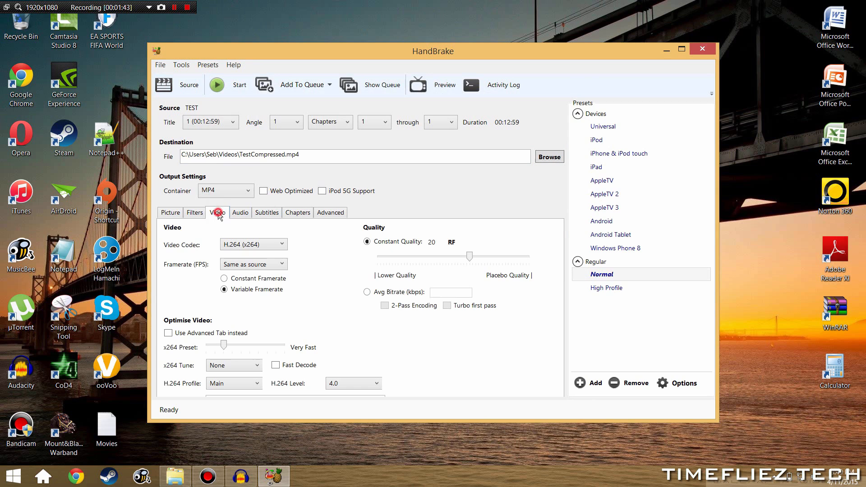
drag(469, 257, 464, 257)
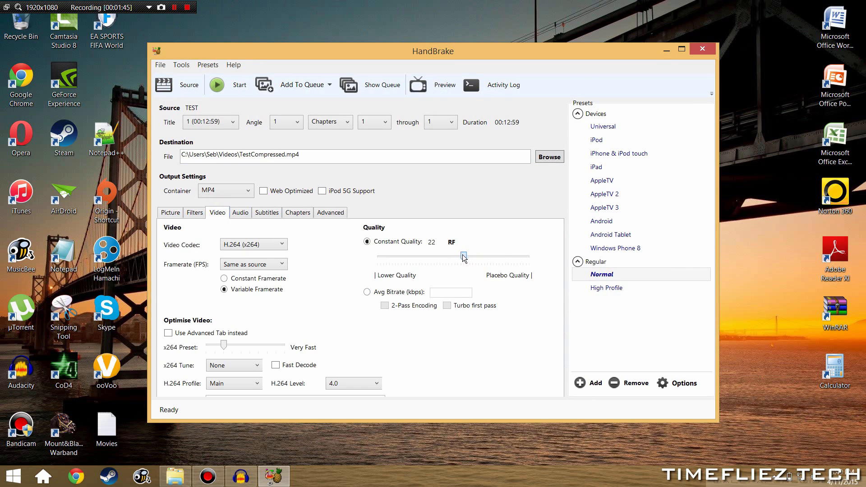
drag(463, 256, 449, 255)
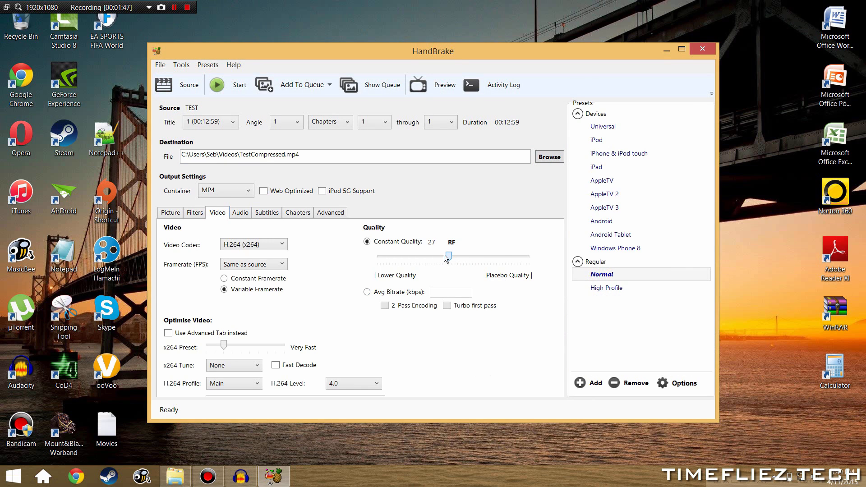
drag(449, 256, 446, 256)
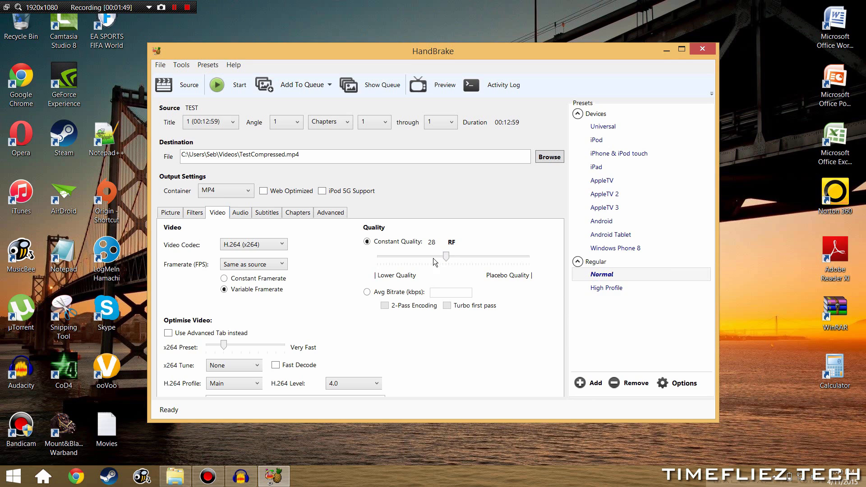
click(170, 212)
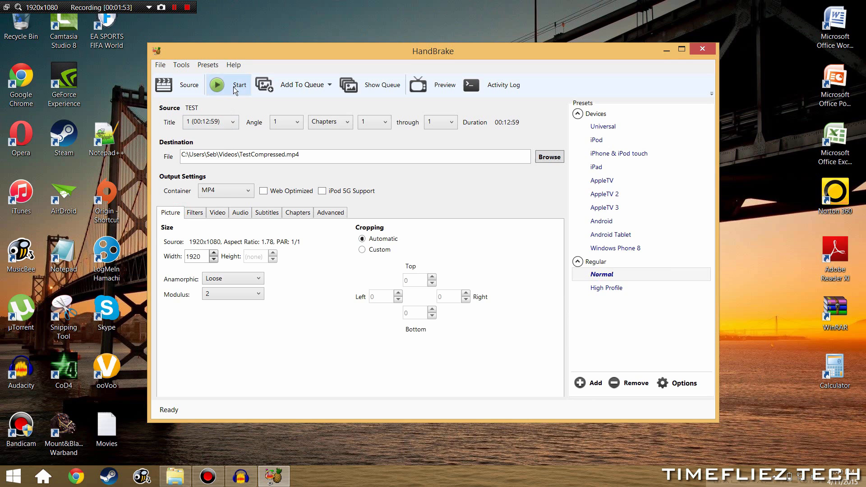
Step: Start encoding TEST to TestCompressed.mp4 and let the queue finish
click(216, 84)
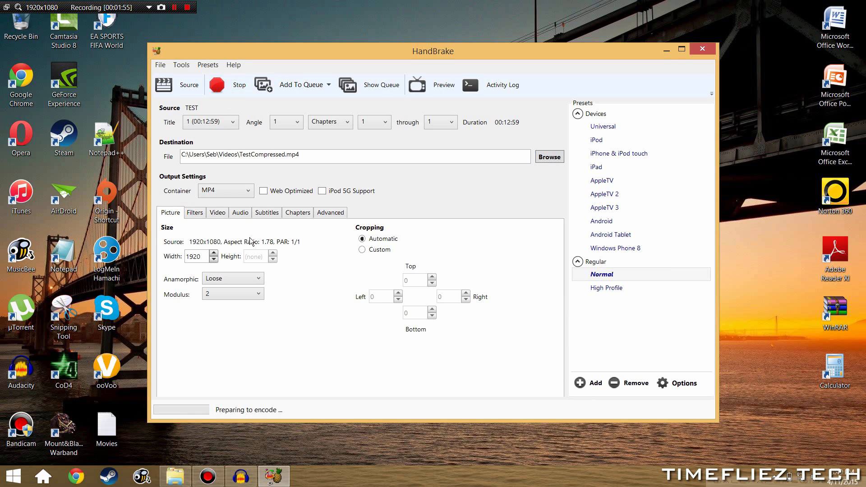
mouse_move(187, 419)
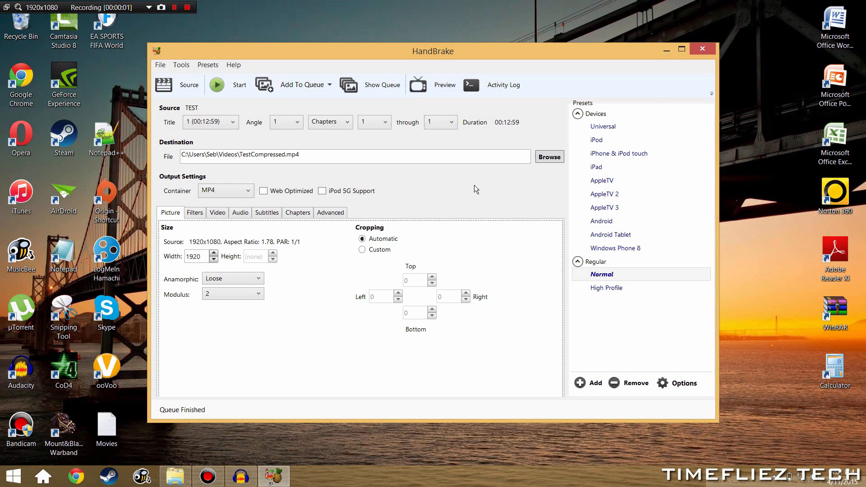
mouse_move(163, 416)
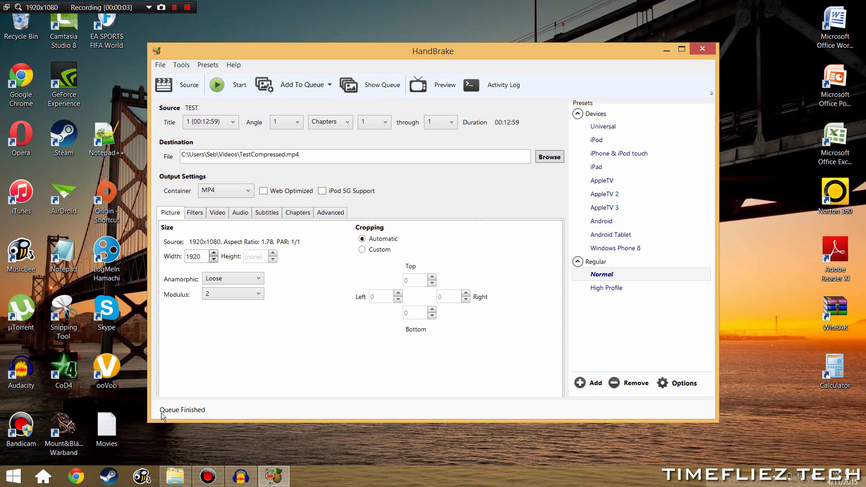
mouse_move(424, 191)
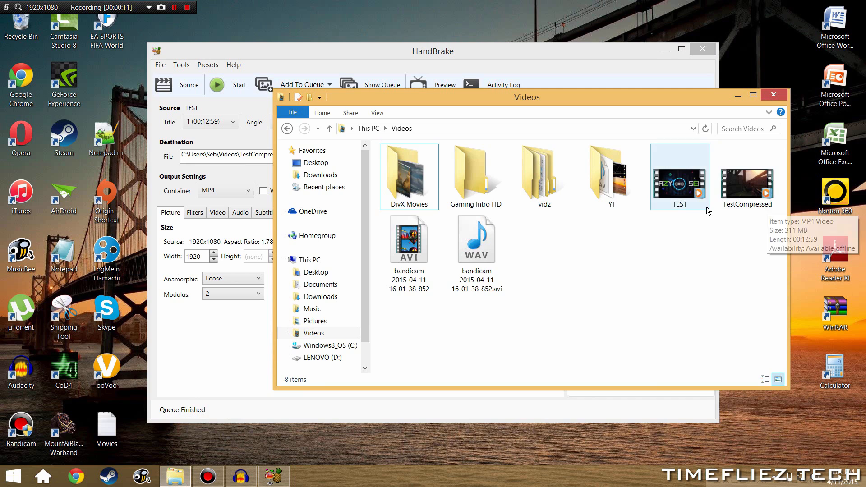
Step: Select TEST (5.69 GB) and TestCompressed (311 MB) in Videos to compare their sizes
click(680, 177)
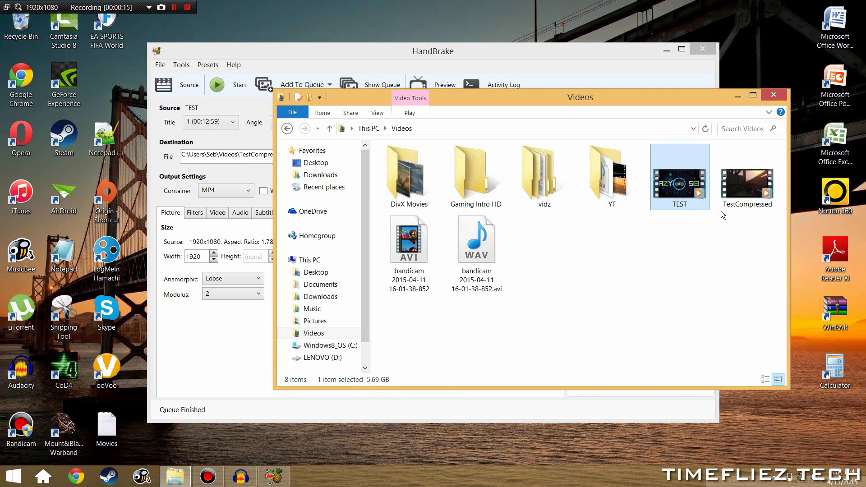
click(747, 182)
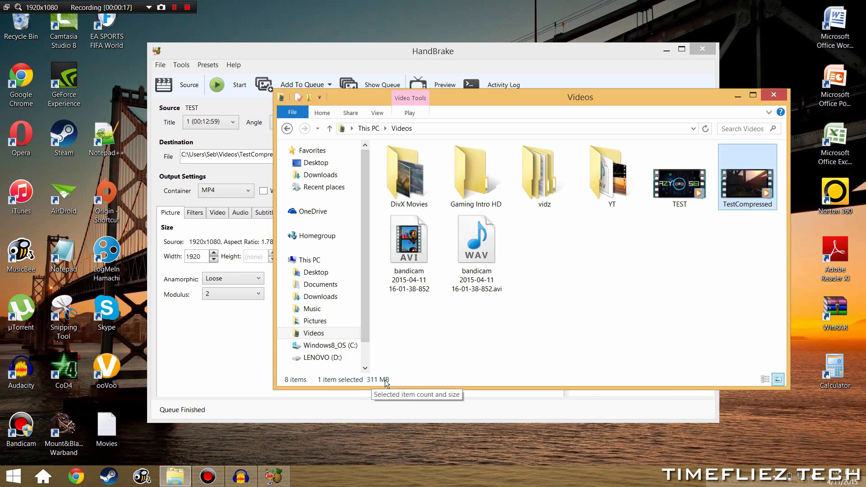
click(679, 177)
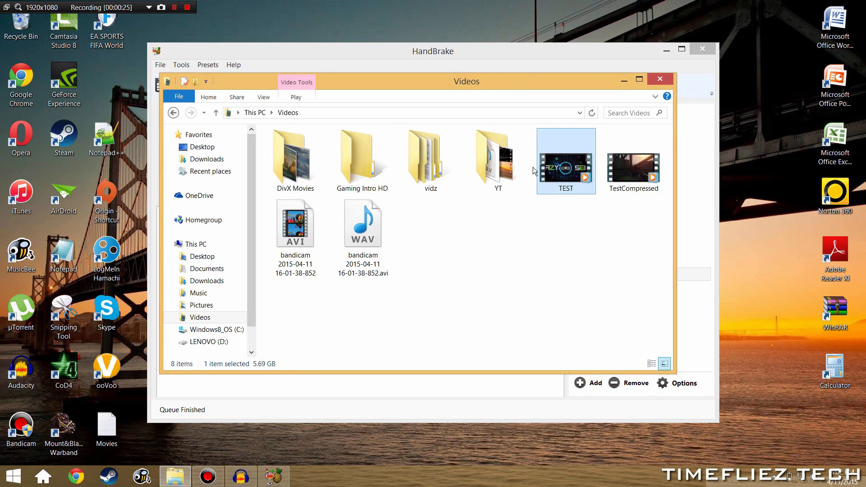
mouse_move(550, 93)
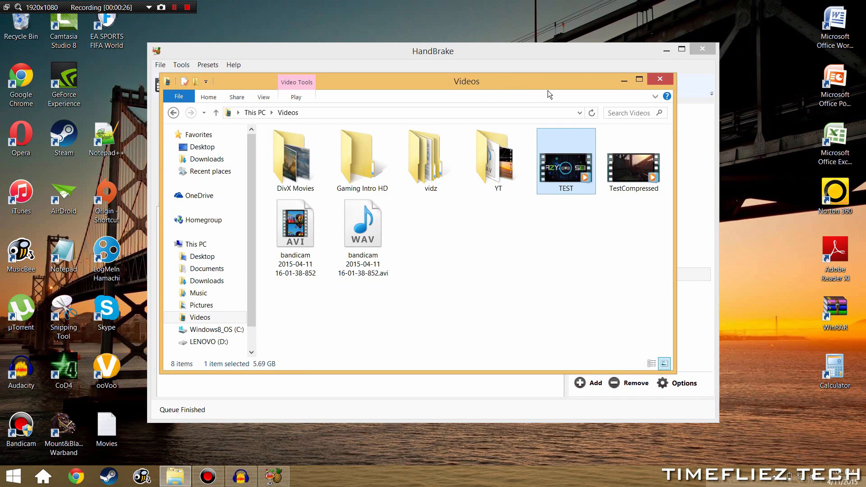